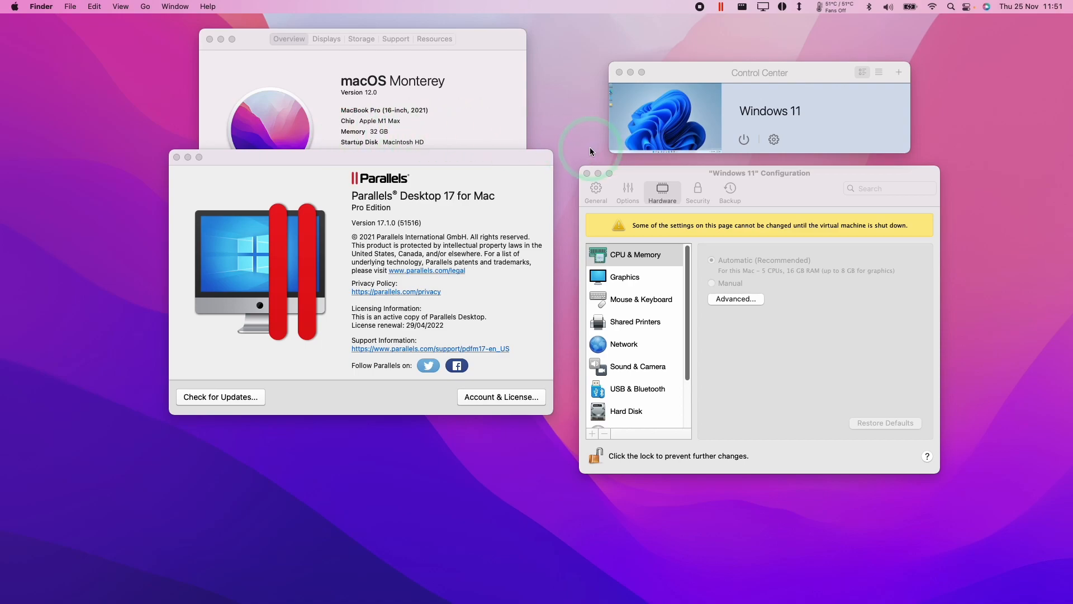
mouse_move(559, 141)
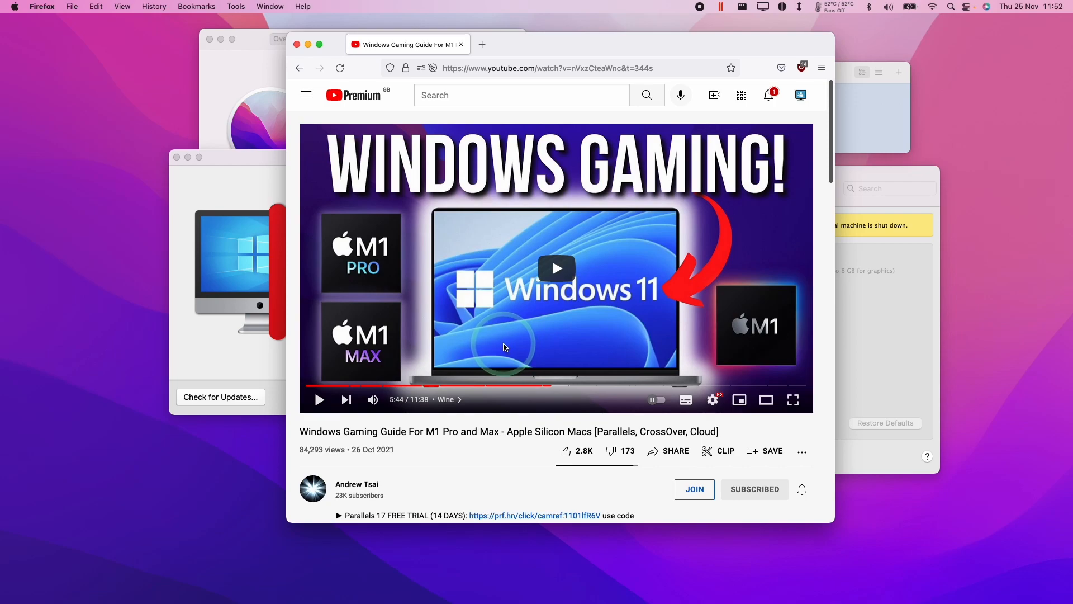
mouse_move(478, 387)
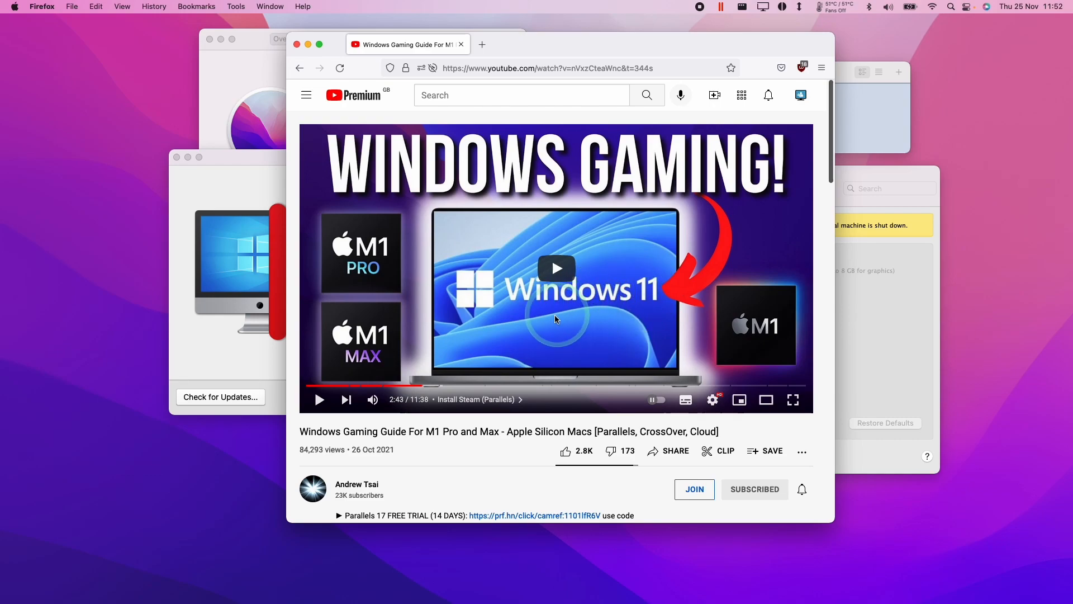
mouse_move(597, 323)
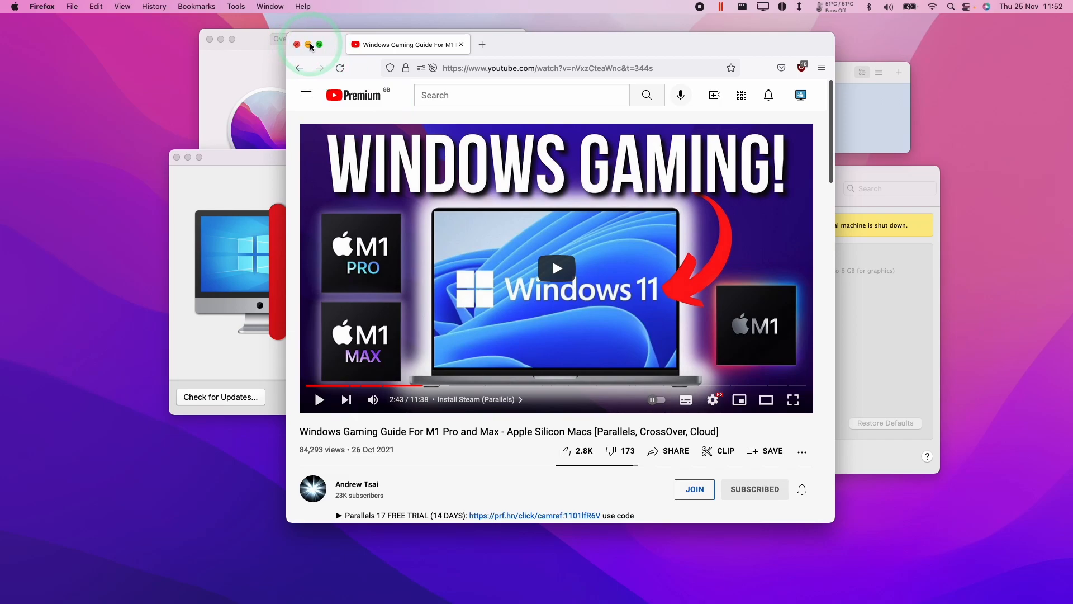
Hide the browser window to return to Parallels Desktop
left_click(297, 44)
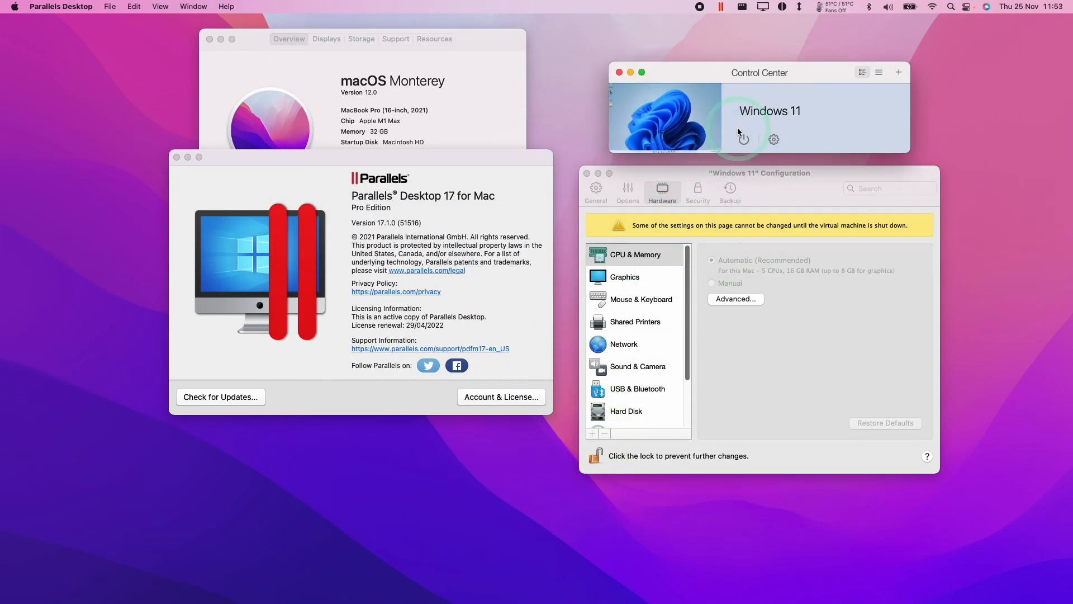
mouse_move(833, 114)
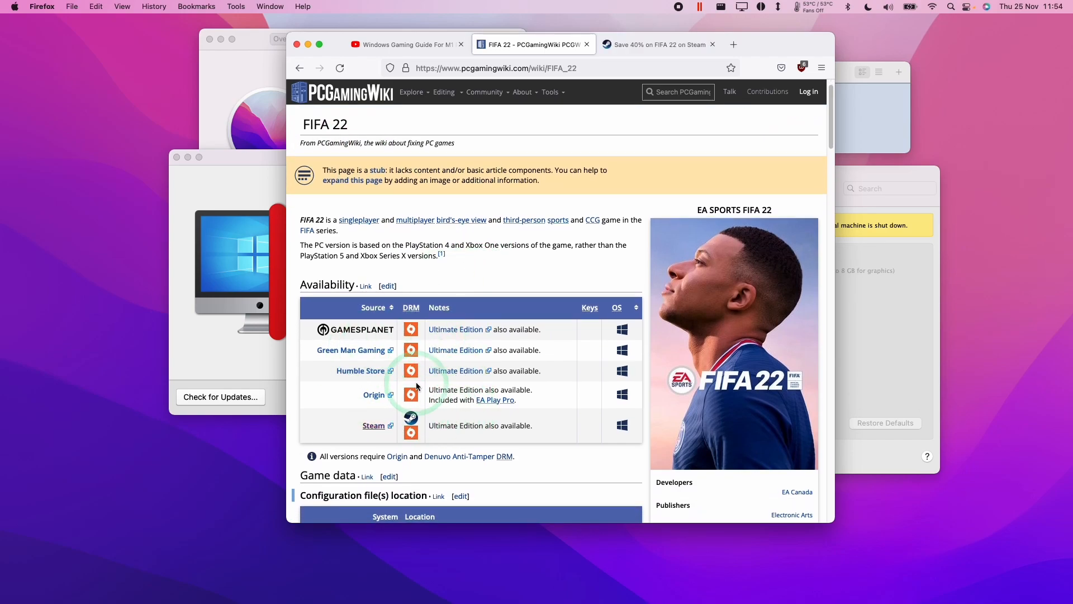
Review the Buy FIFA 22 offers on the Steam store page
left_click(657, 43)
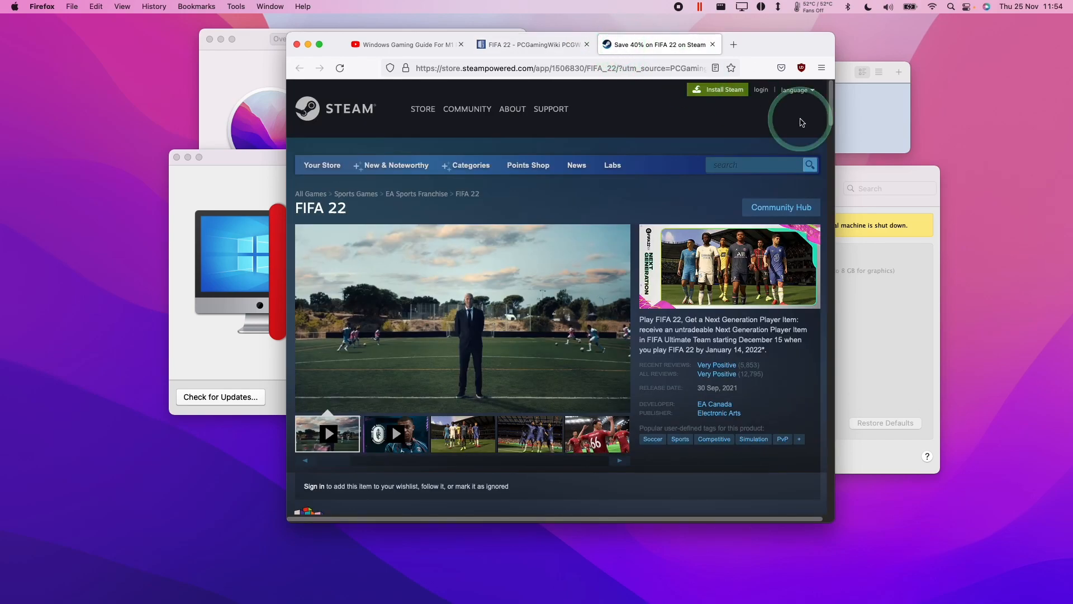
scroll("down", 3)
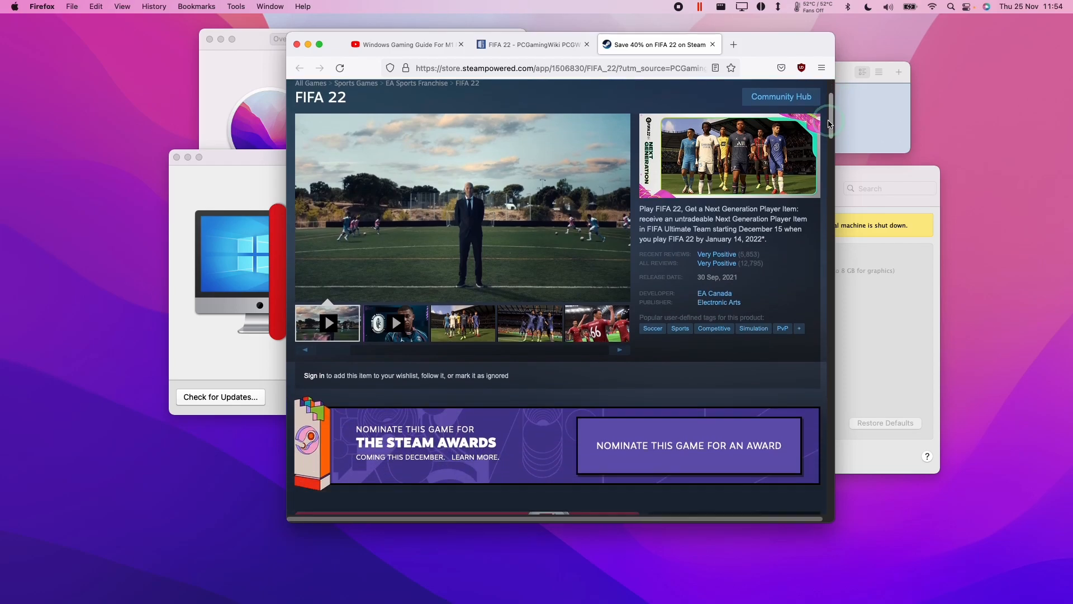
scroll("down", 3)
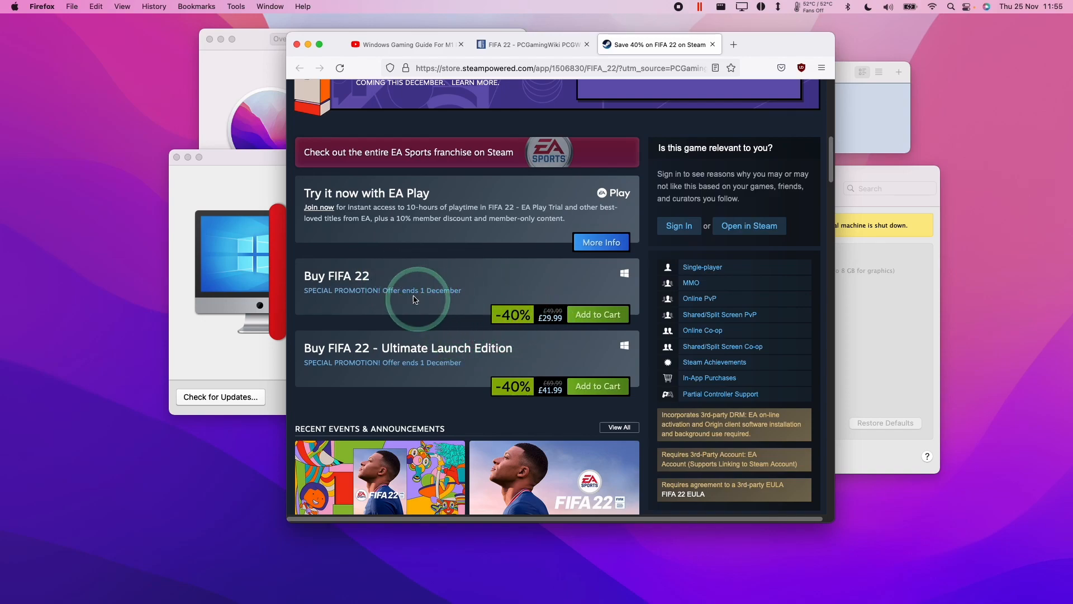
scroll("down", 3)
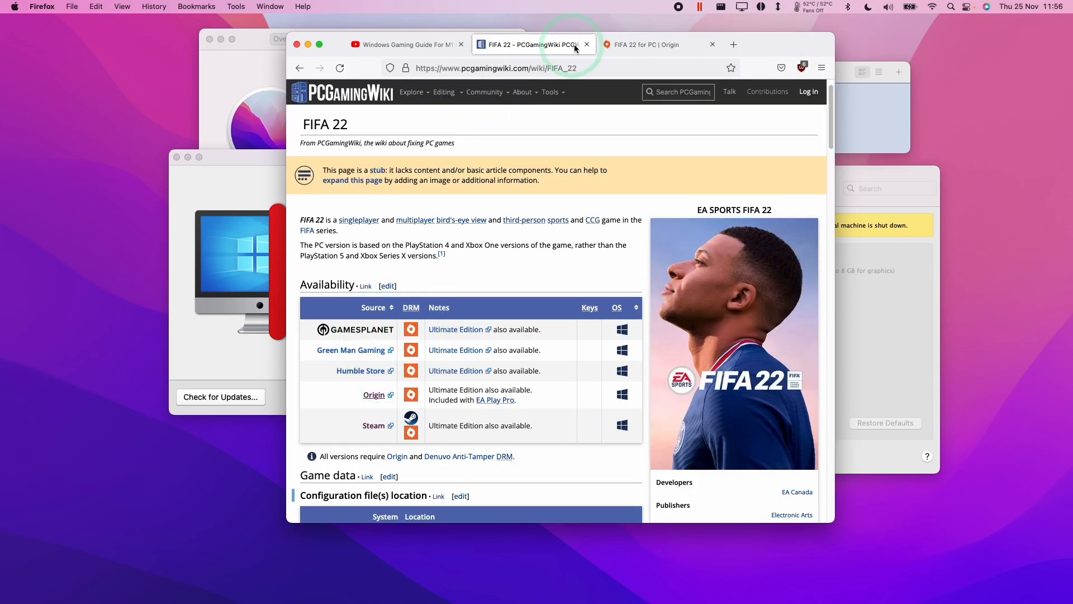
Compare Origin's FIFA 22 Standard (£29.99) and Ultimate (£41.99) editions, then return to PCGamingWiki
left_click(642, 45)
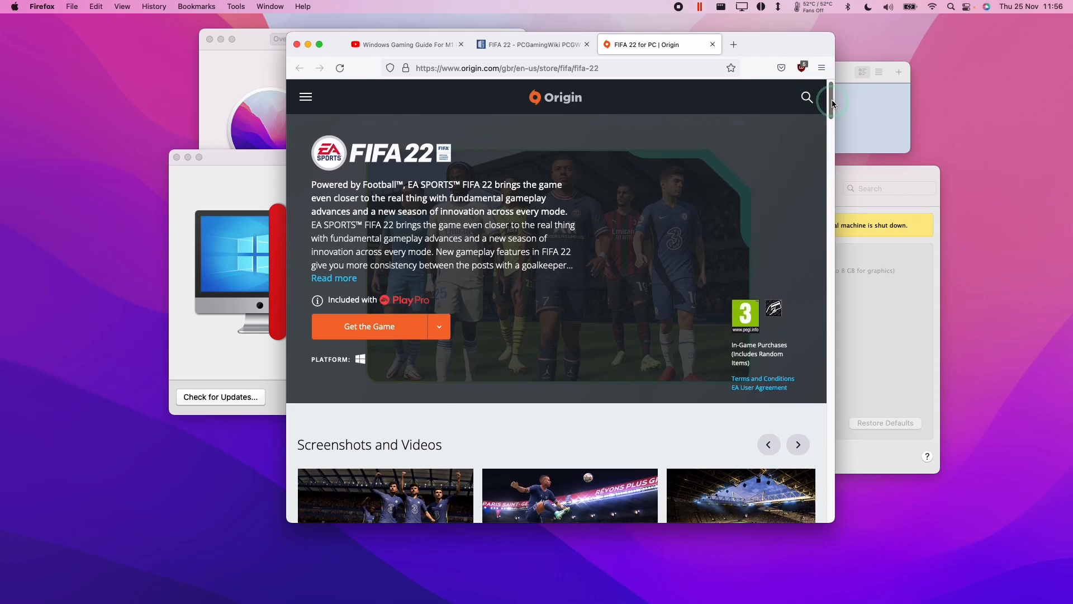
scroll("down", 3)
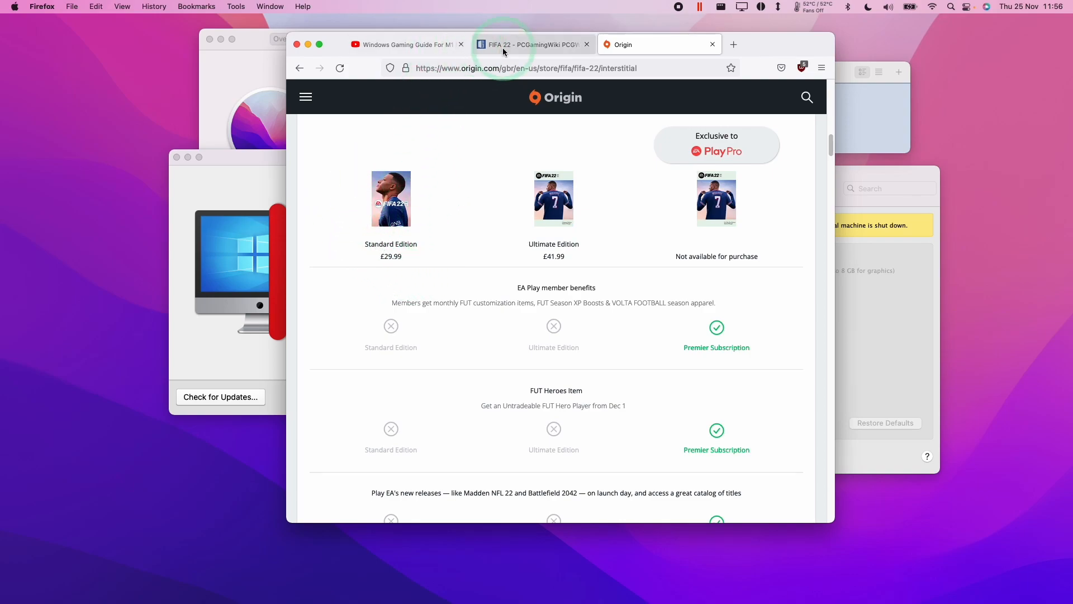
left_click(531, 44)
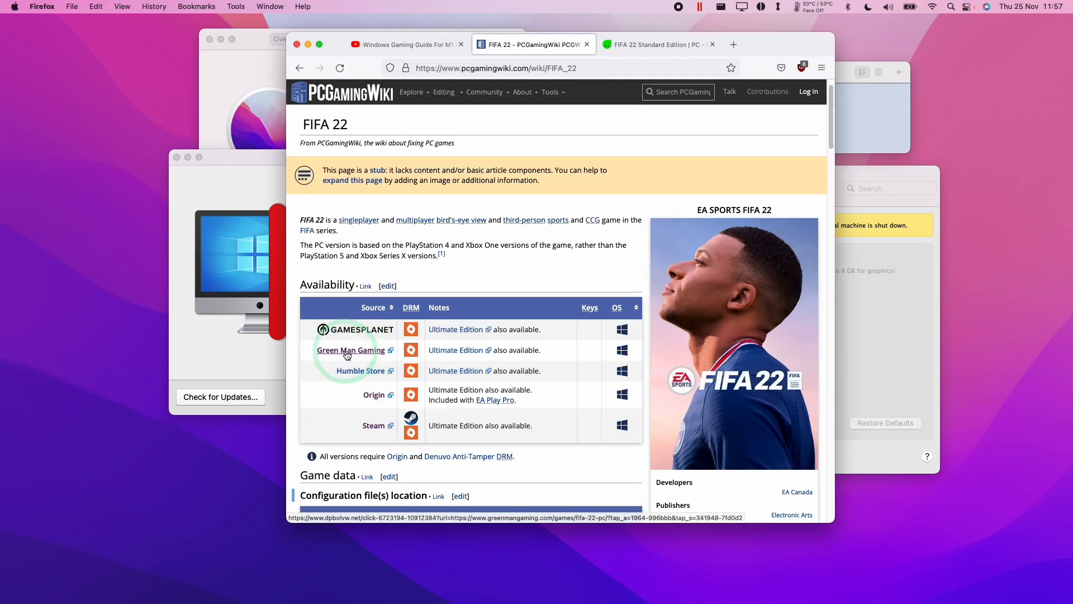
View FIFA 22's Green Man Gaming PC listing with Origin DRM
left_click(351, 350)
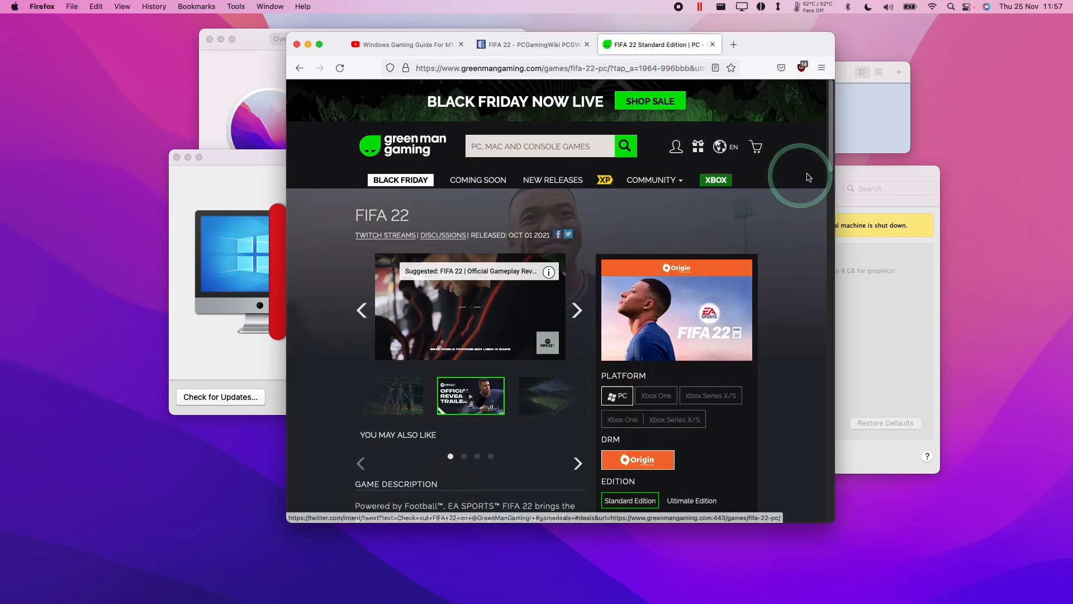
scroll("down", 3)
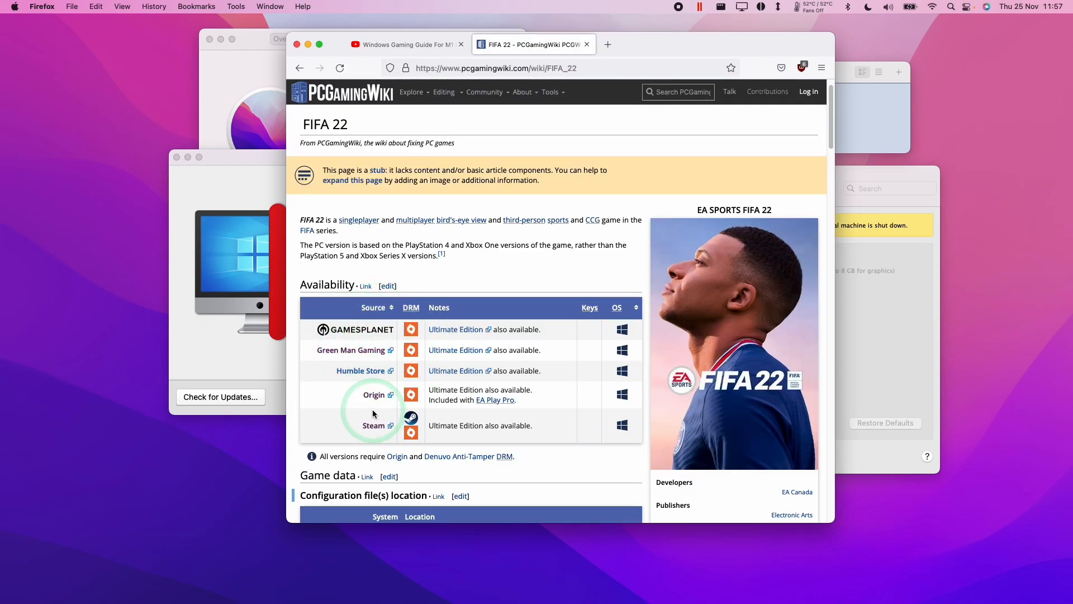
mouse_move(732, 163)
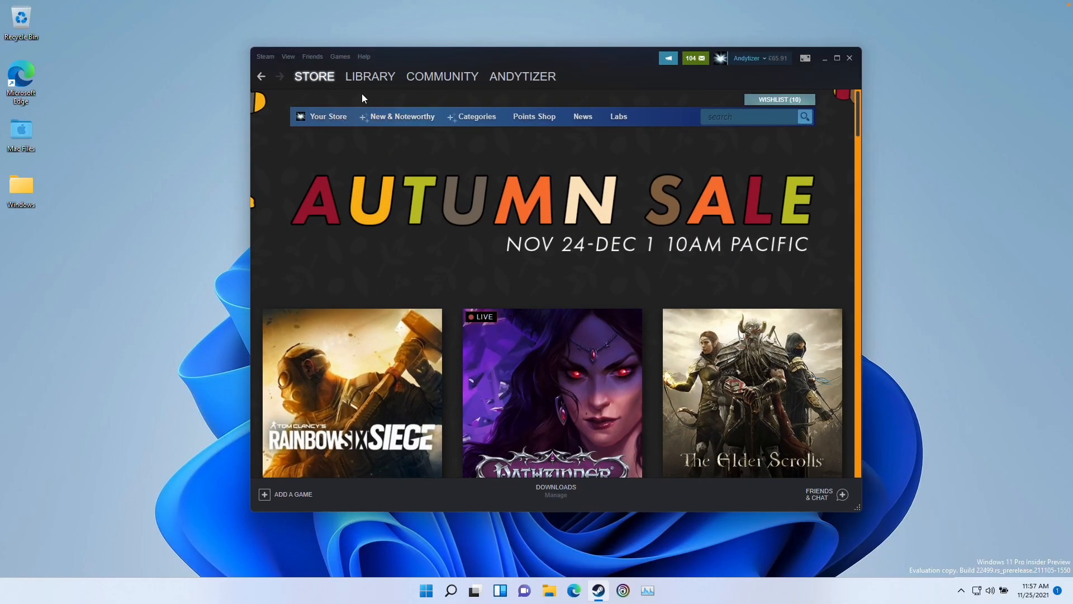
Launch FIFA 22 from the Steam library to bring up its EA Sports launcher
left_click(370, 76)
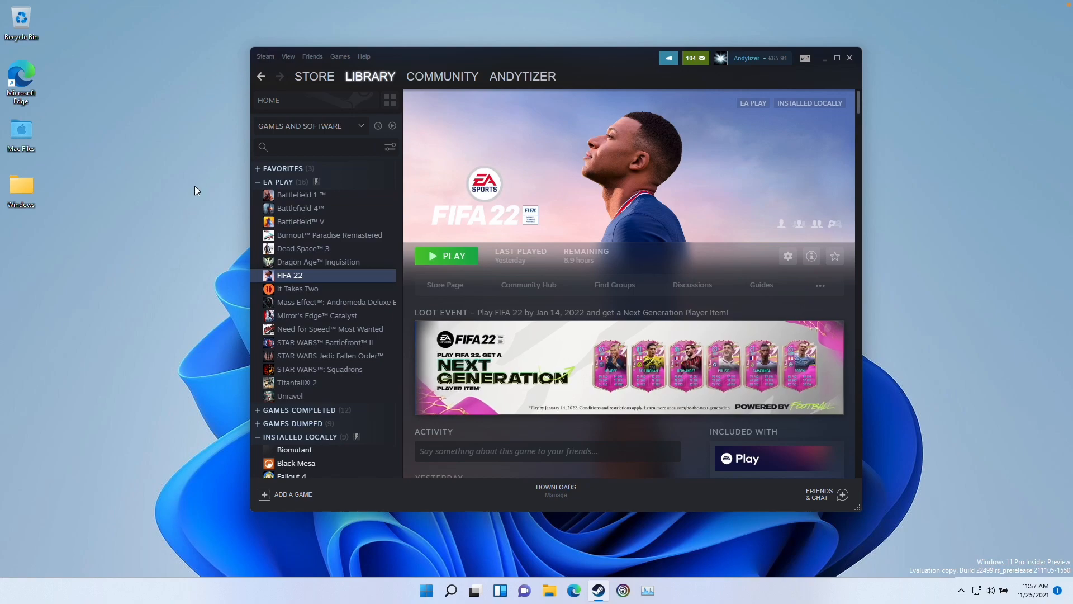
right_click(290, 275)
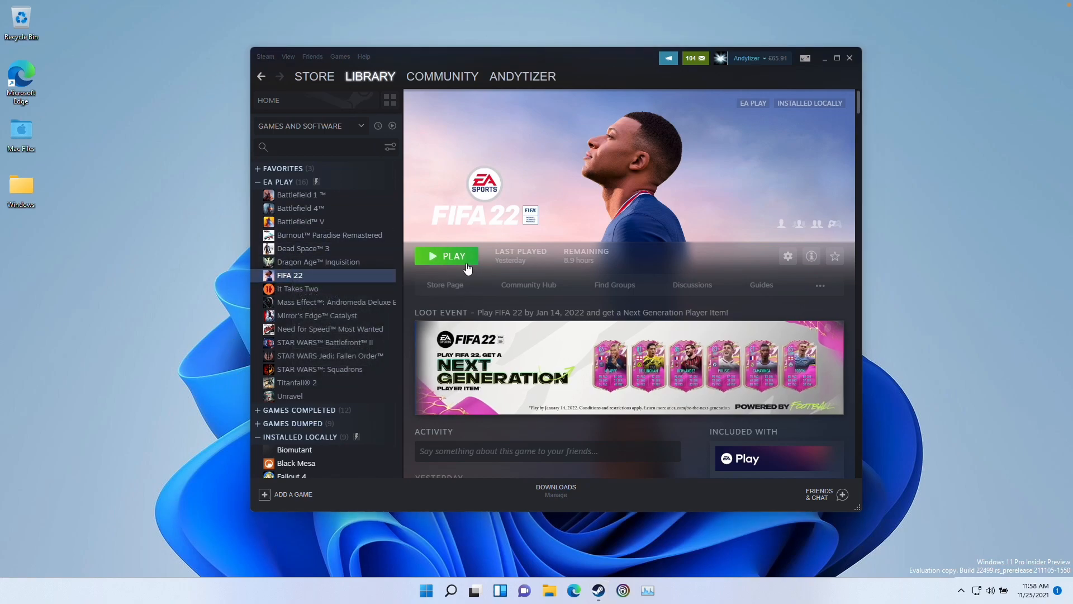
left_click(445, 255)
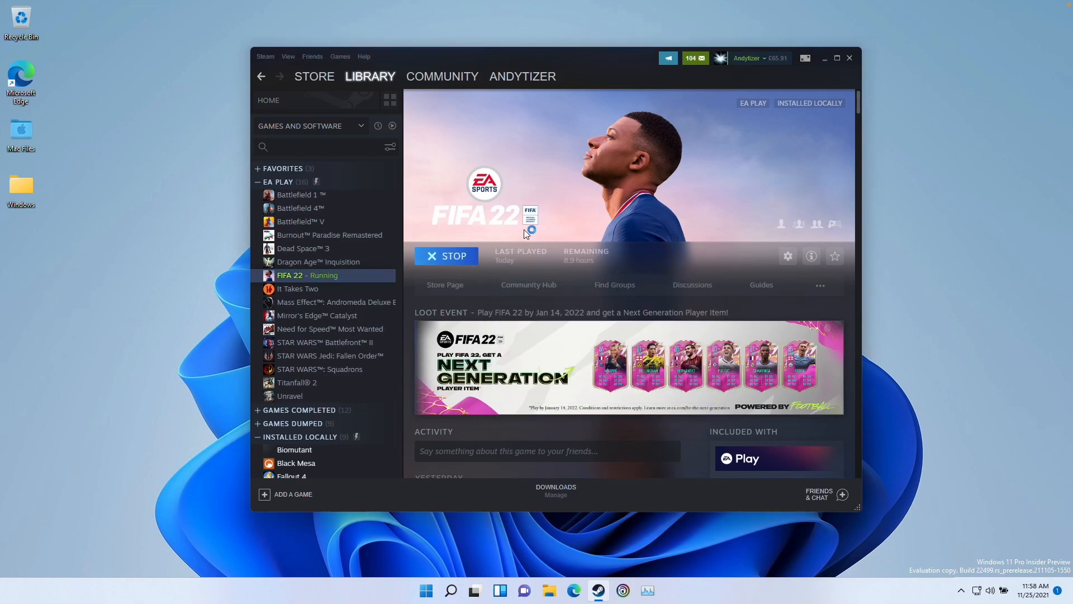
left_click(445, 255)
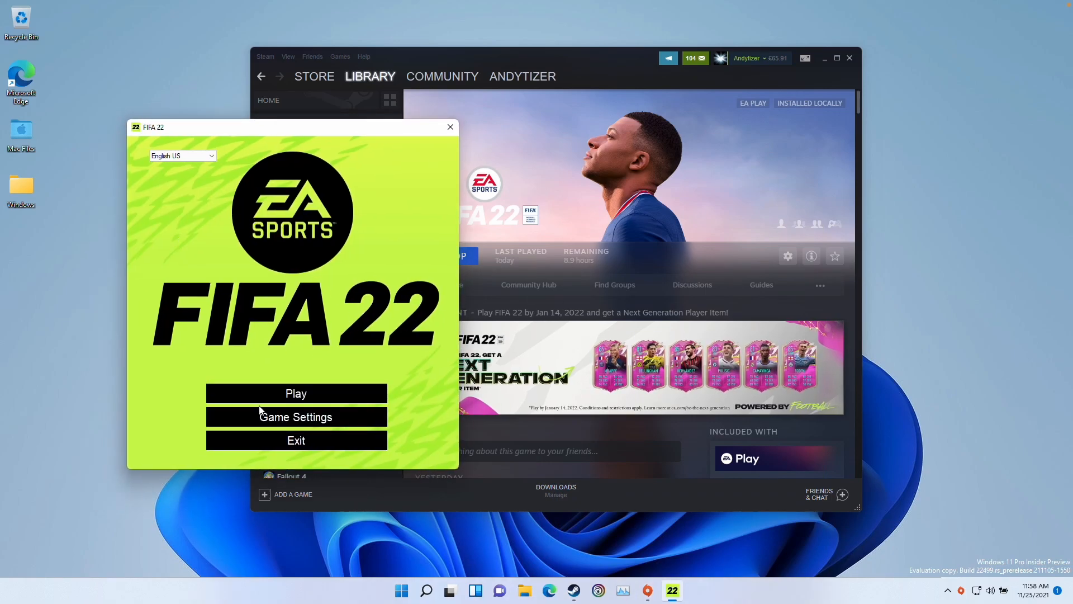
Set FIFA 22's launcher resolution to 1280x720 in Game Settings
left_click(296, 417)
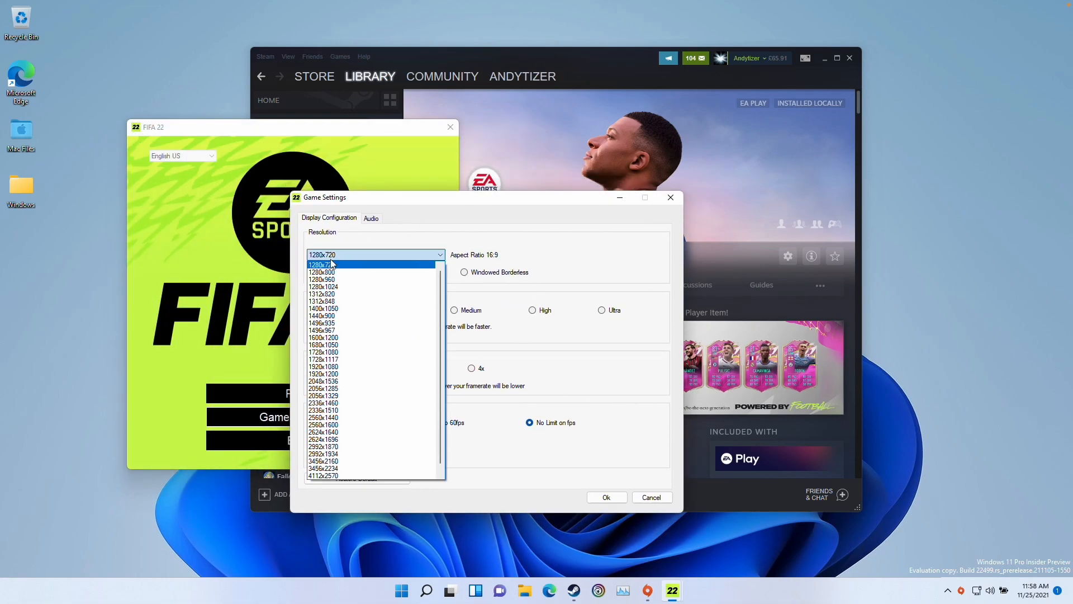
left_click(323, 264)
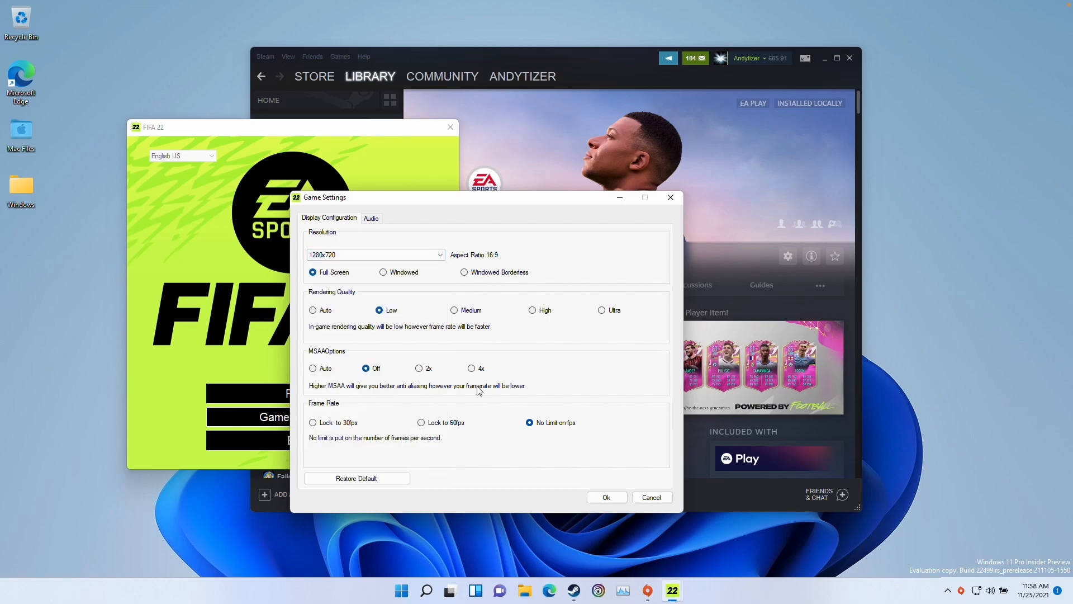
mouse_move(572, 466)
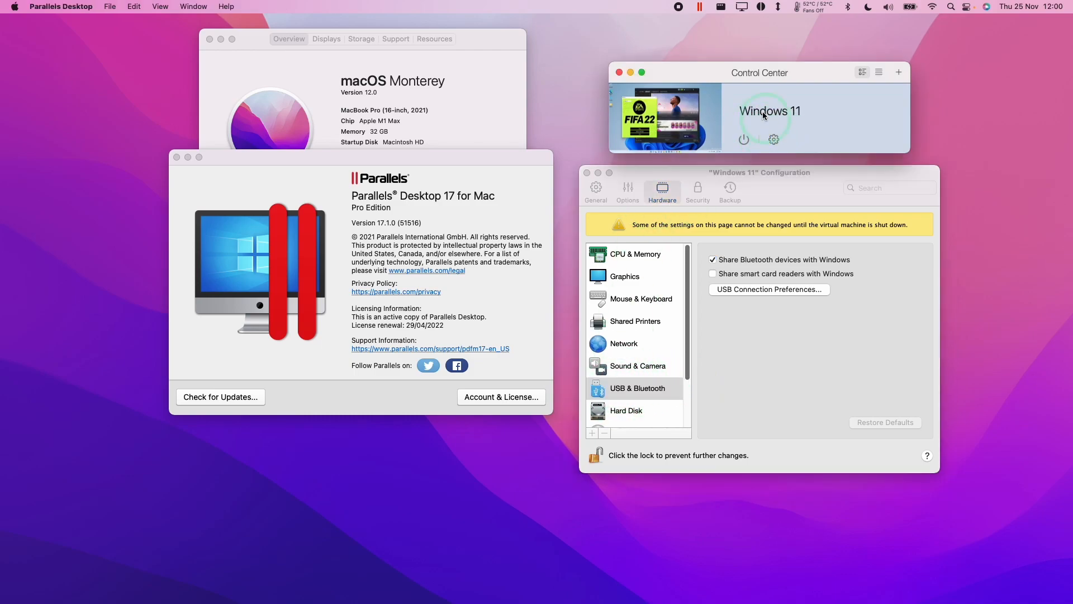
Open the Parallels Desktop Devices preferences
left_click(636, 388)
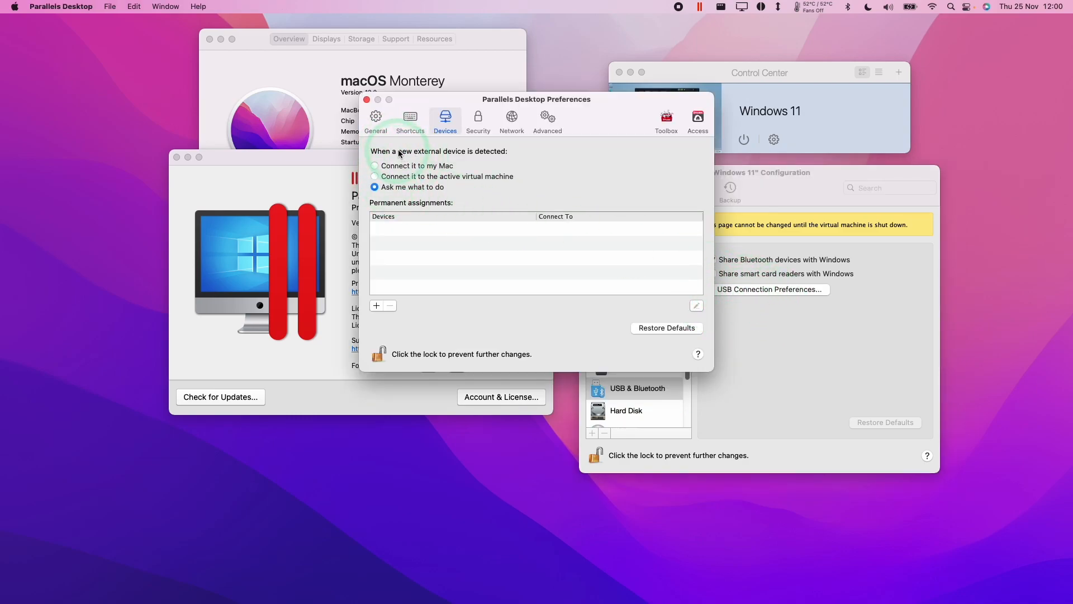
mouse_move(369, 108)
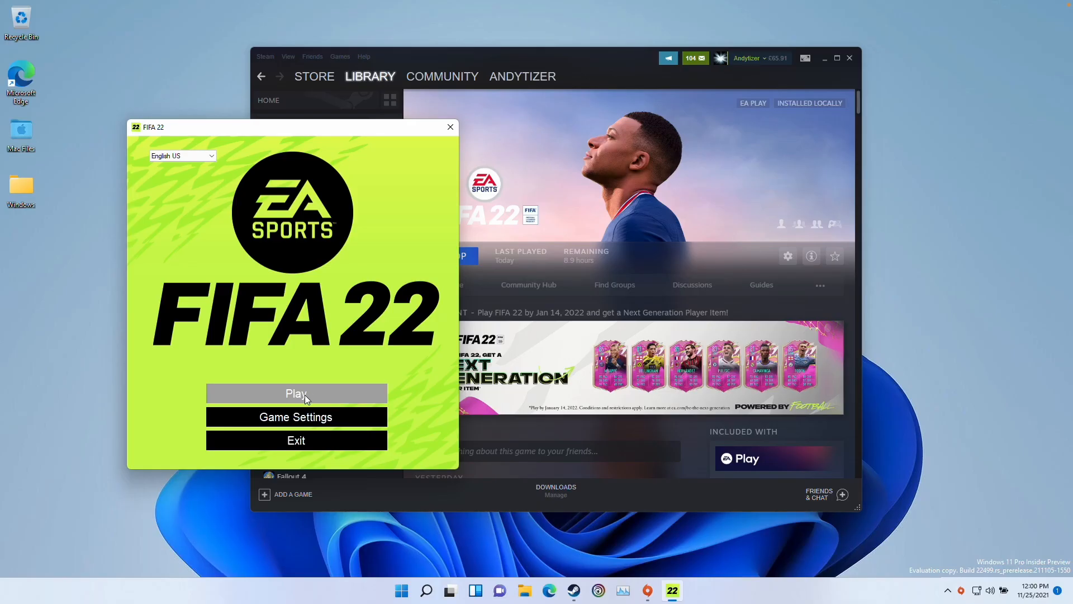
mouse_move(393, 375)
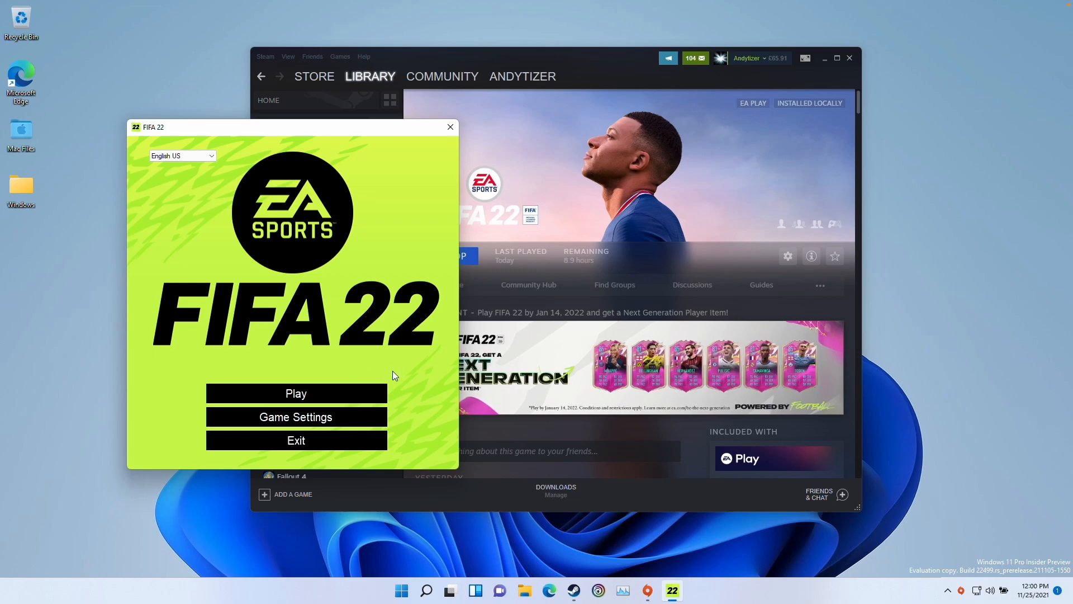
mouse_move(464, 359)
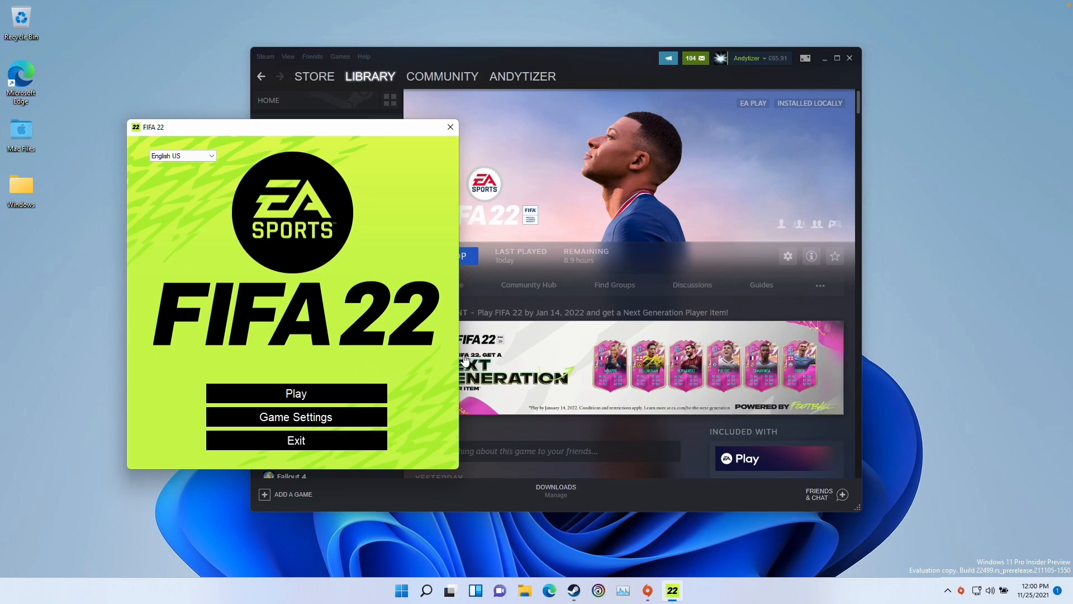
Start FIFA 22 from the launcher's Play option
left_click(296, 393)
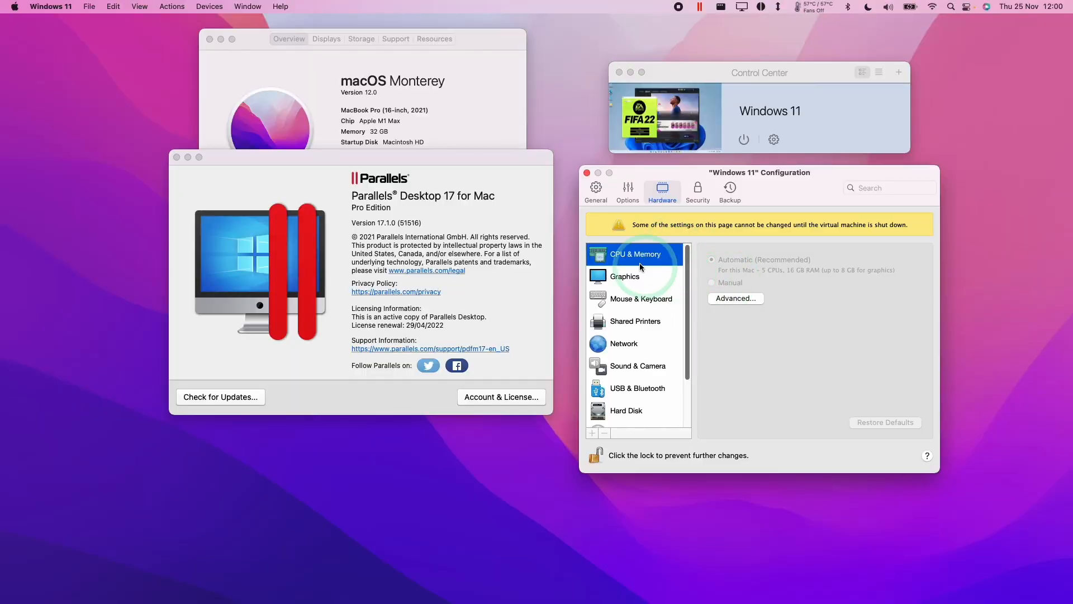
left_click(735, 299)
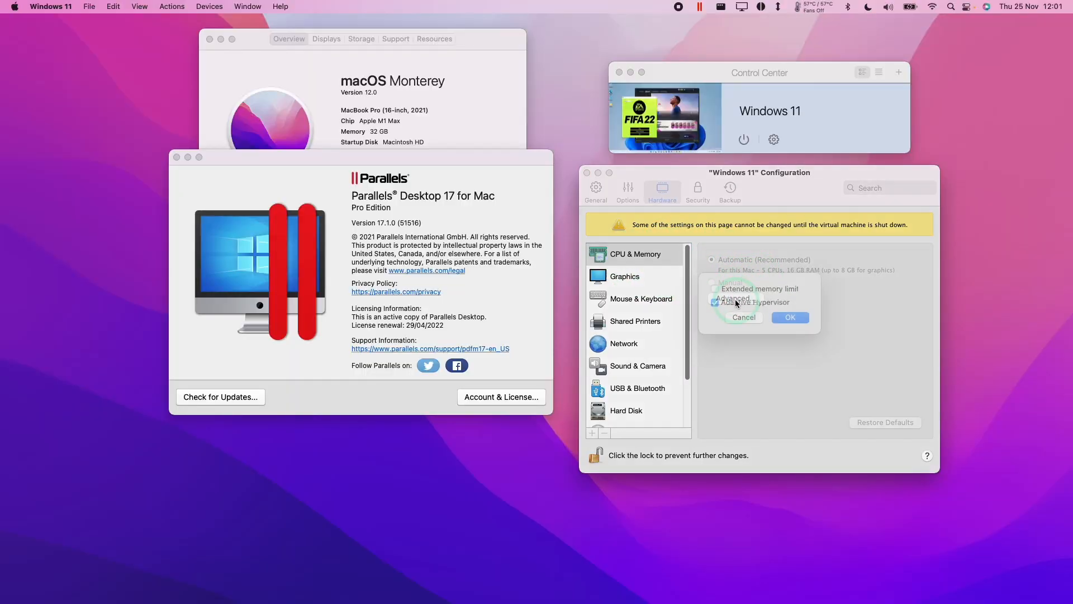
left_click(789, 317)
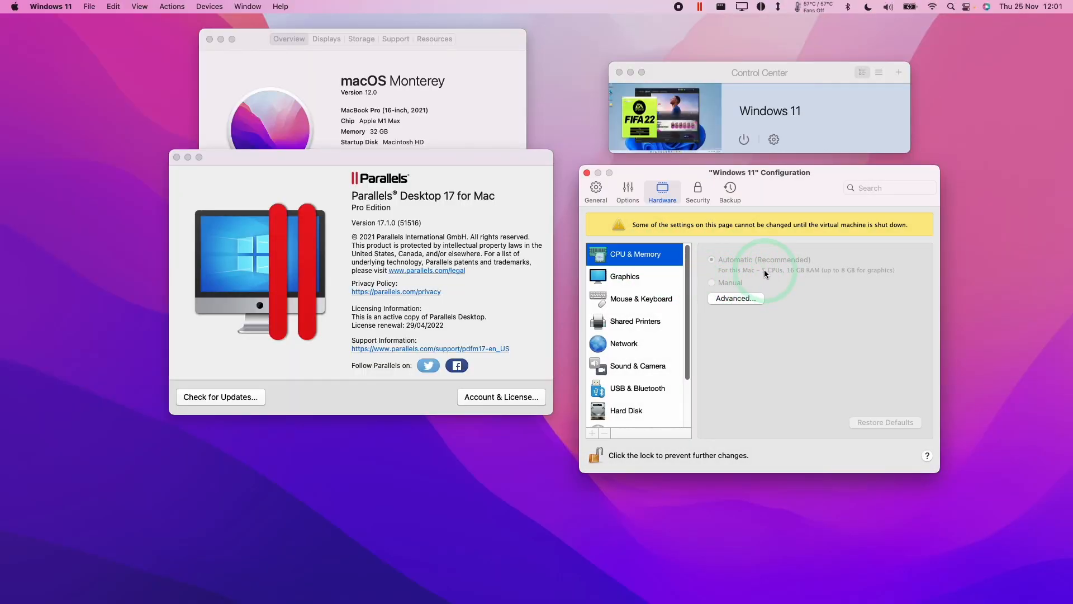